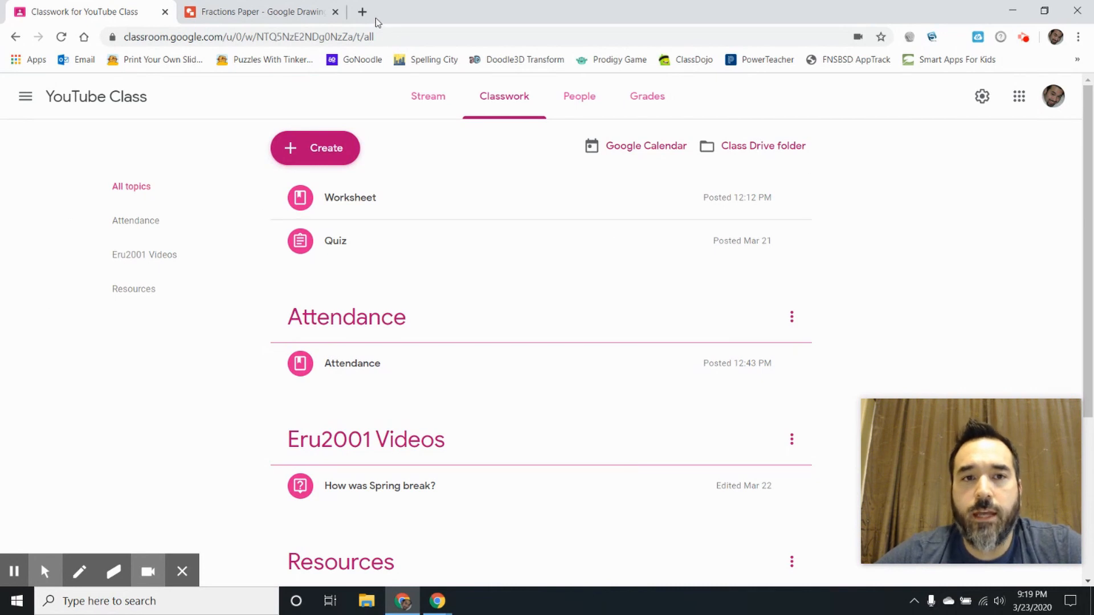
mouse_move(362, 11)
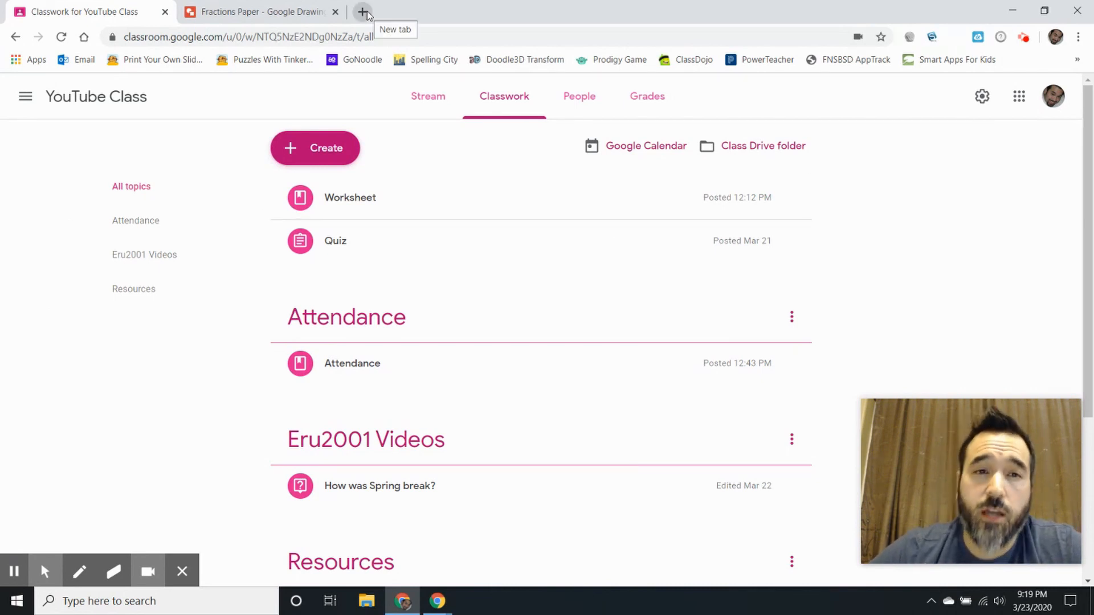
Search 'google drawing' in a new tab and go to the Google Drawings site.
left_click(362, 11)
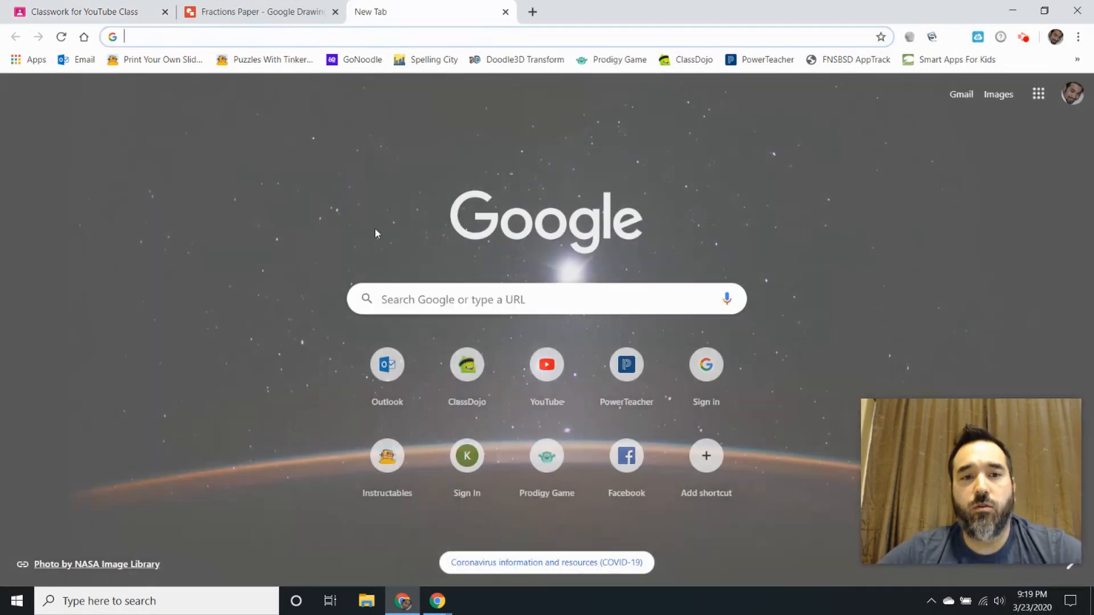
left_click(545, 299)
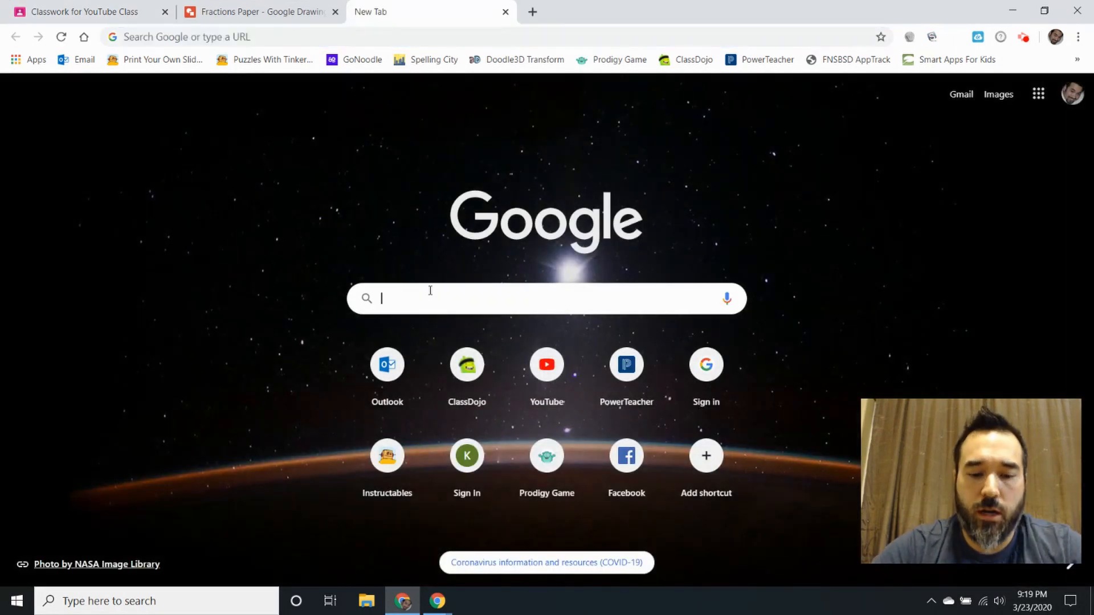
type("google drawing")
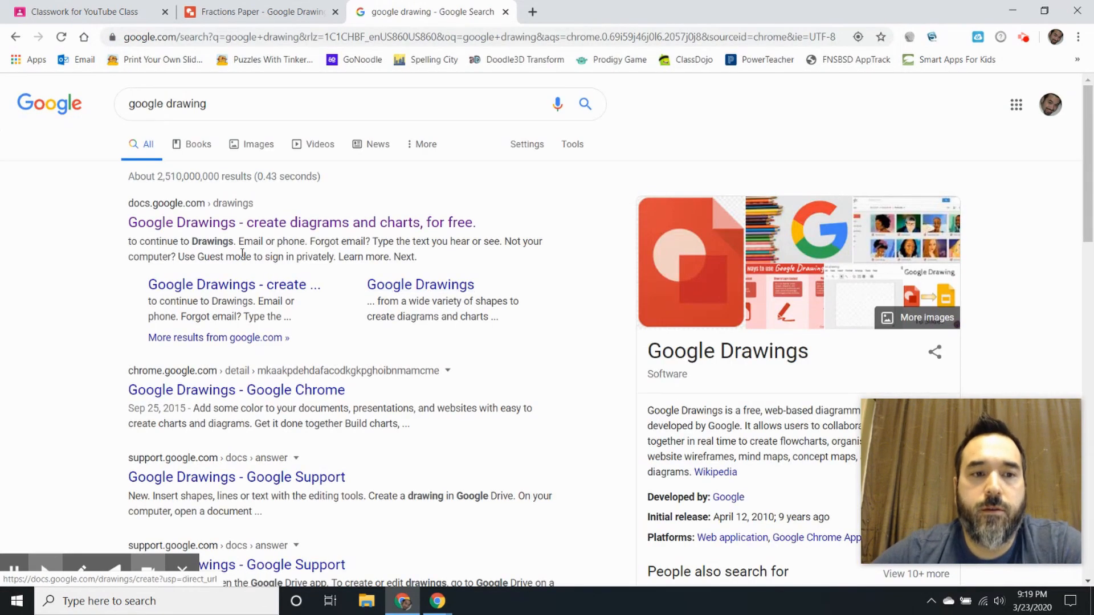
mouse_move(301, 222)
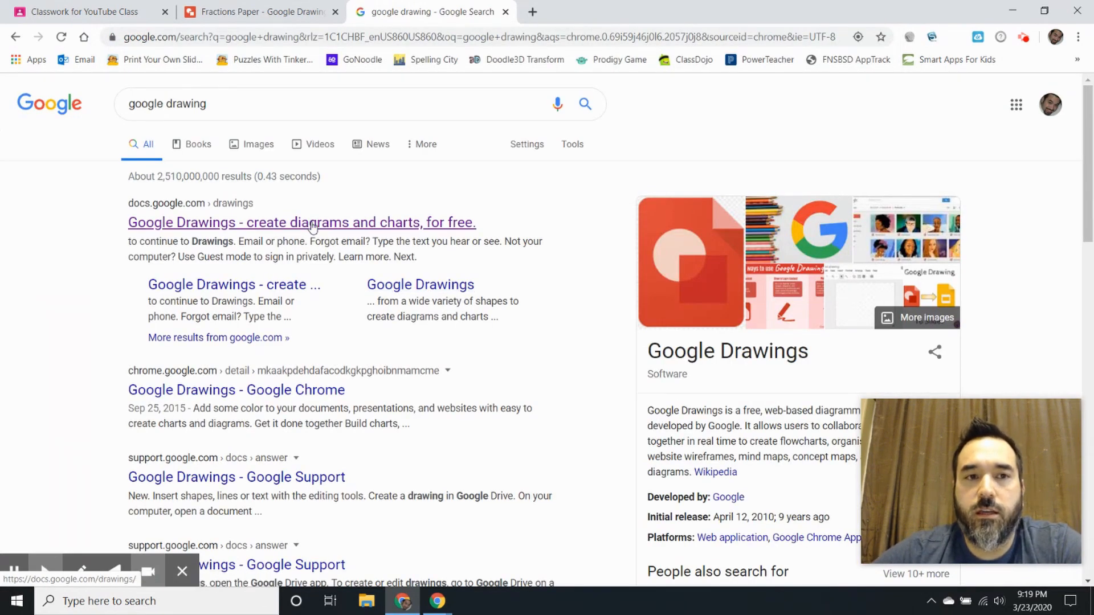
left_click(259, 11)
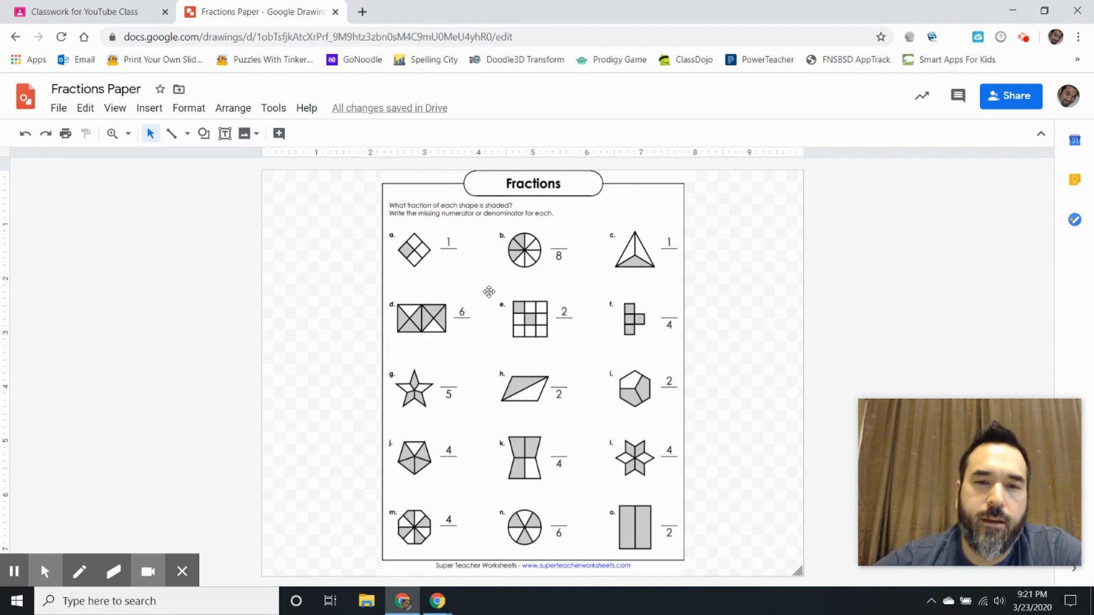
mouse_move(77, 6)
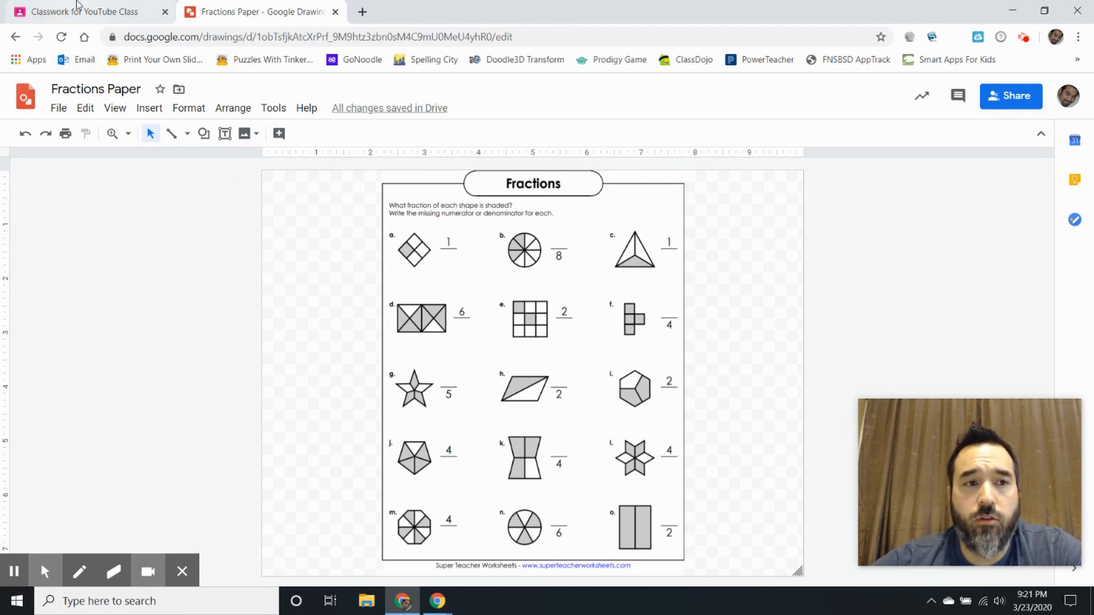
Start a new assignment in Classroom and set its points to Ungraded.
left_click(82, 12)
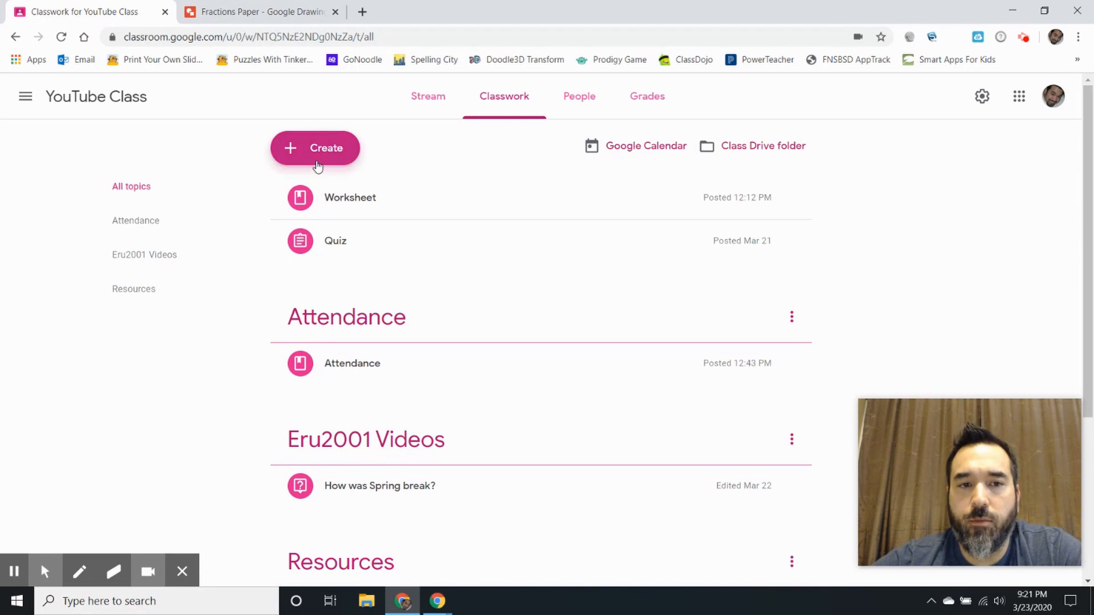
left_click(314, 148)
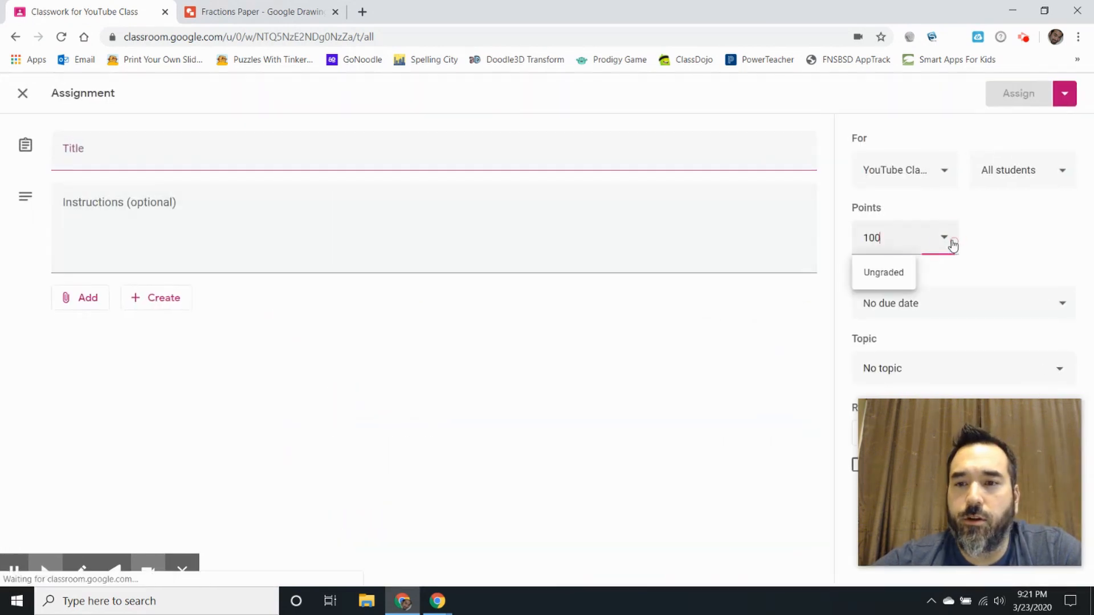
left_click(883, 273)
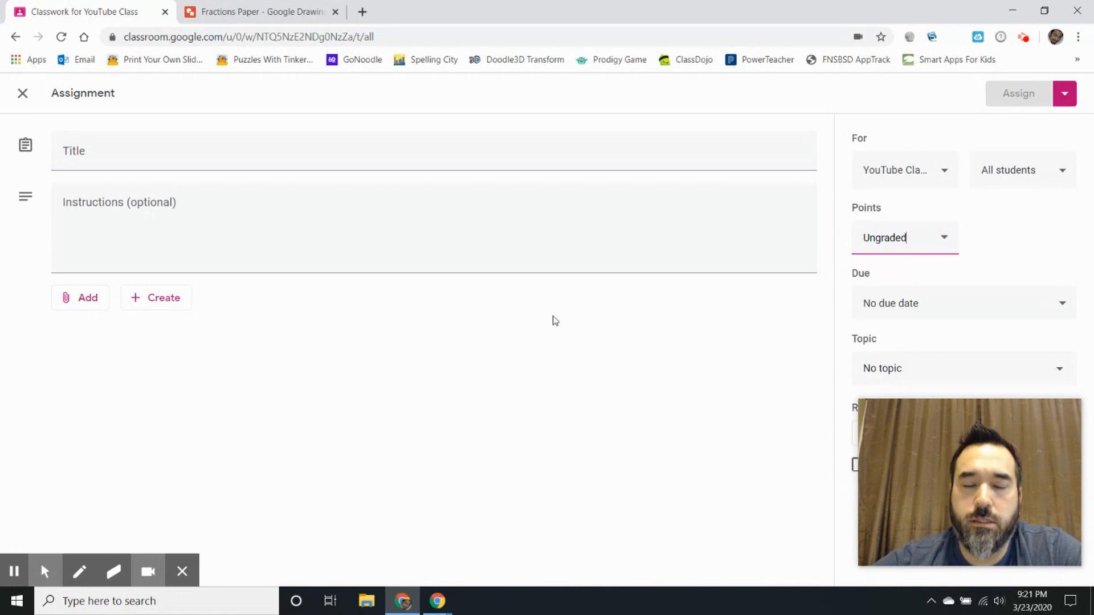
left_click(279, 150)
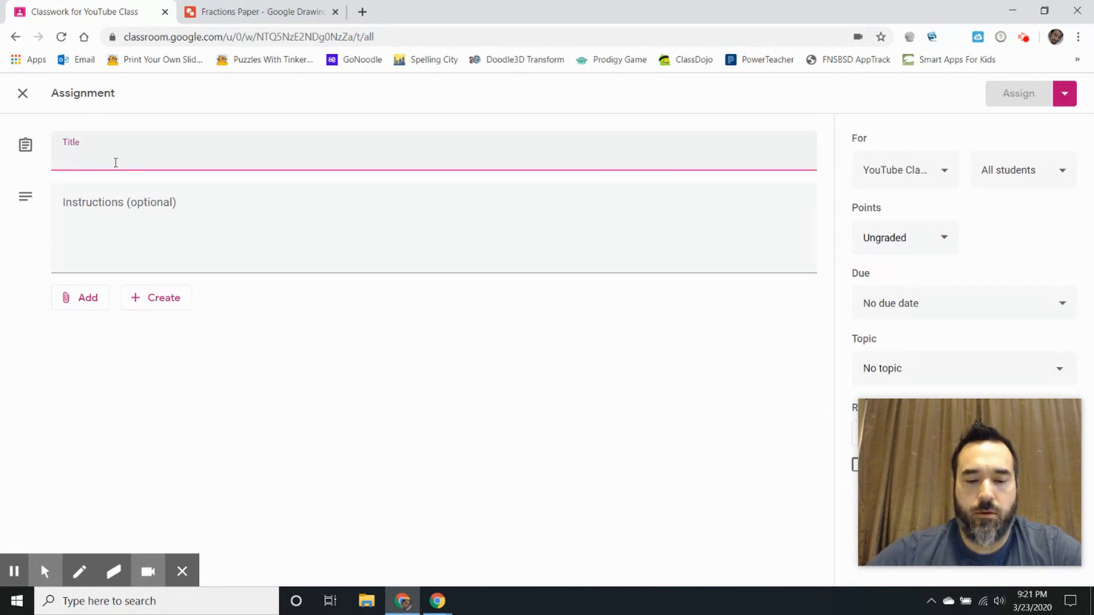
Title the assignment 'Fractions (Paper)'.
type("Fractions")
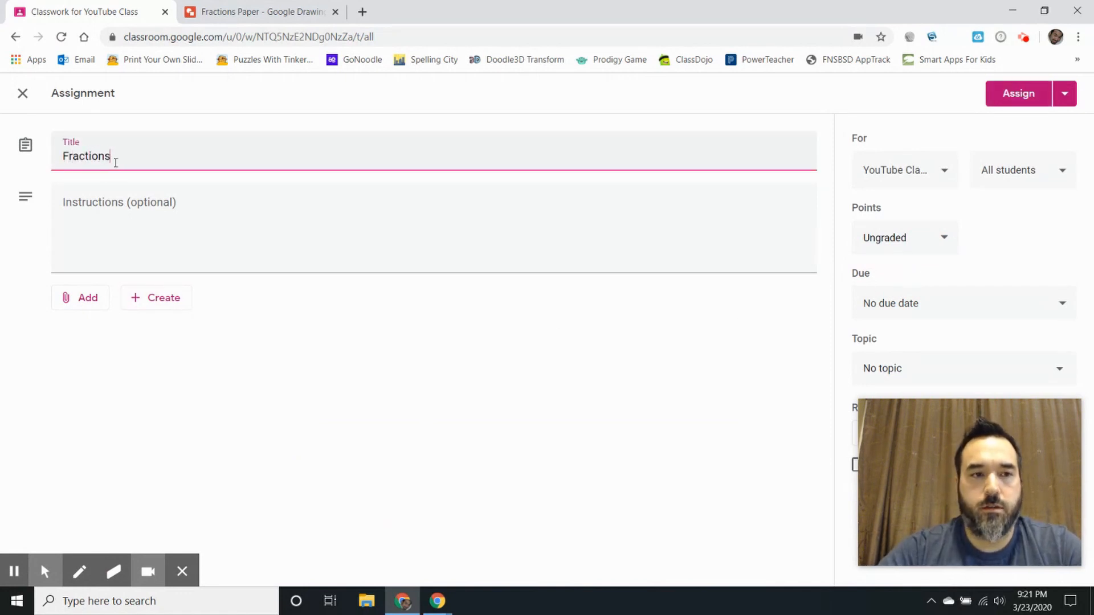
type("(")
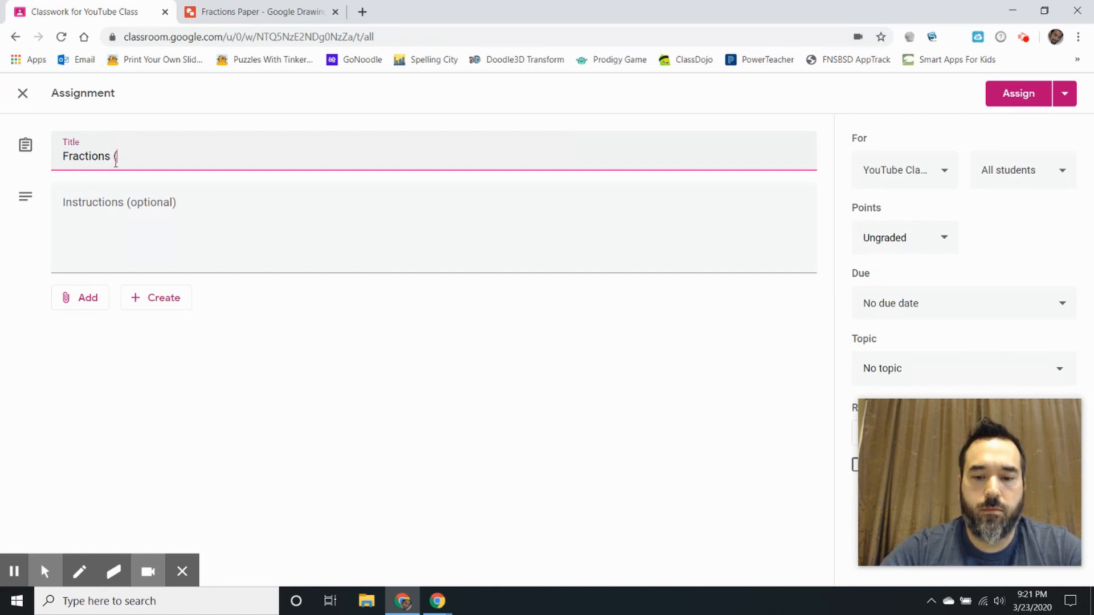
type("Paper")
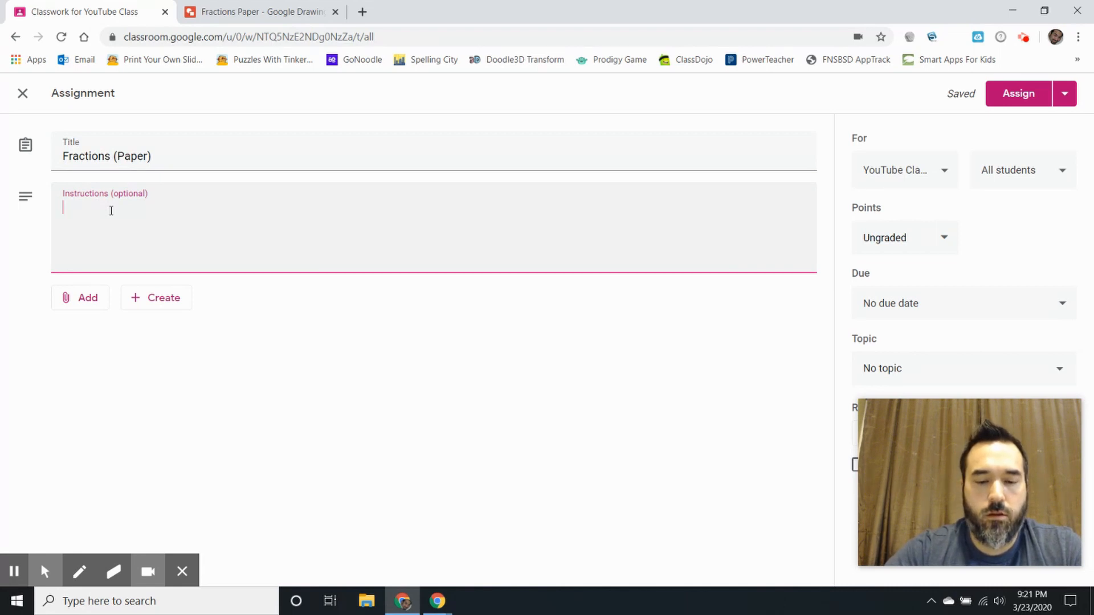
Write numbered instructions to fill in the answers and give the document a title.
type("use the Text tool t")
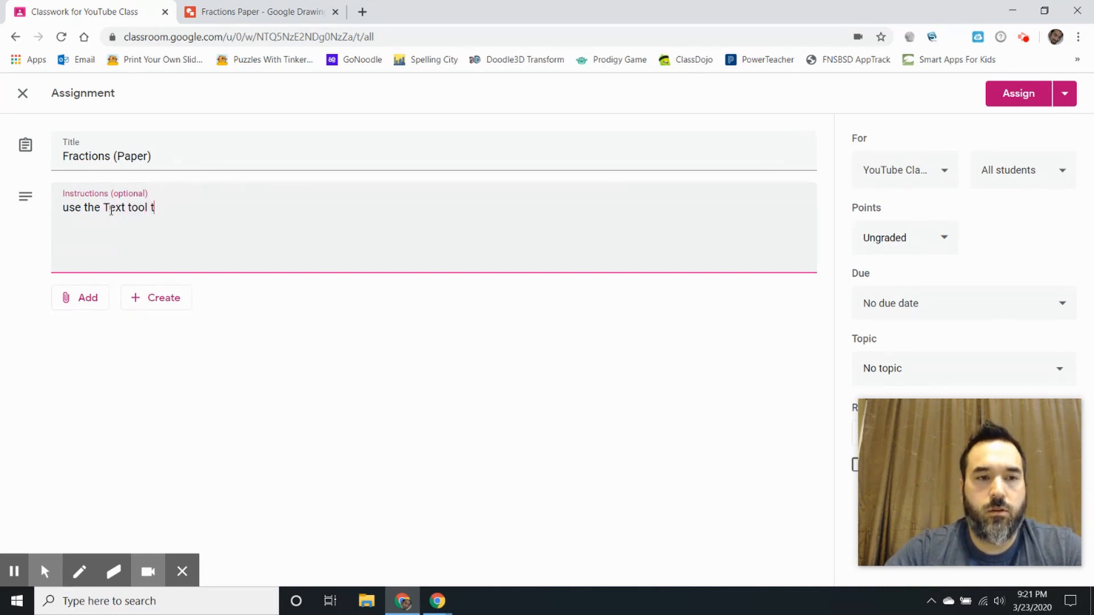
type("o fill in")
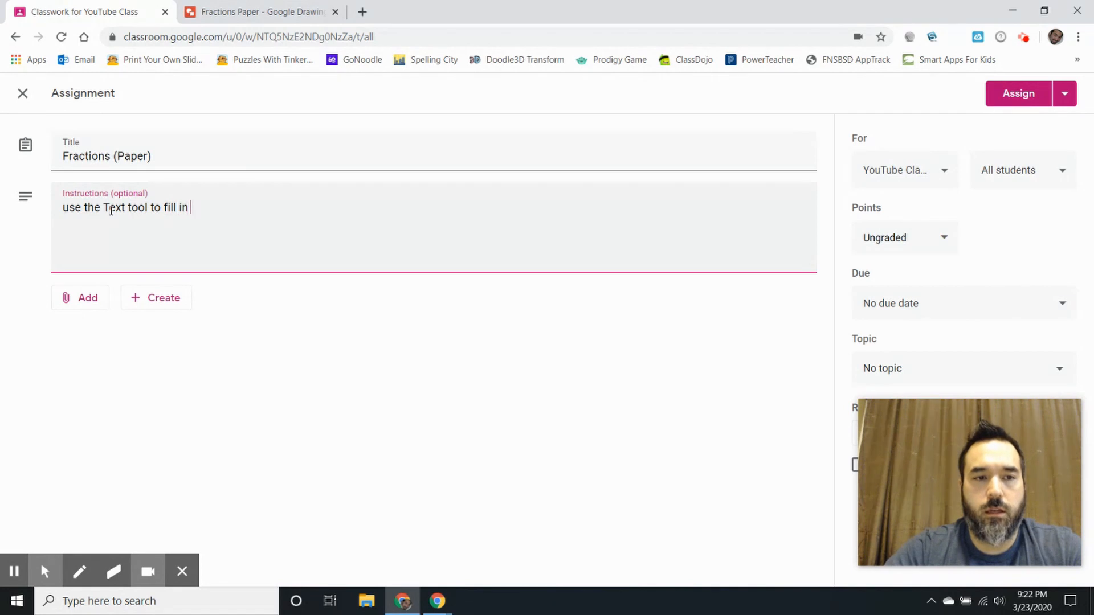
type("the answer")
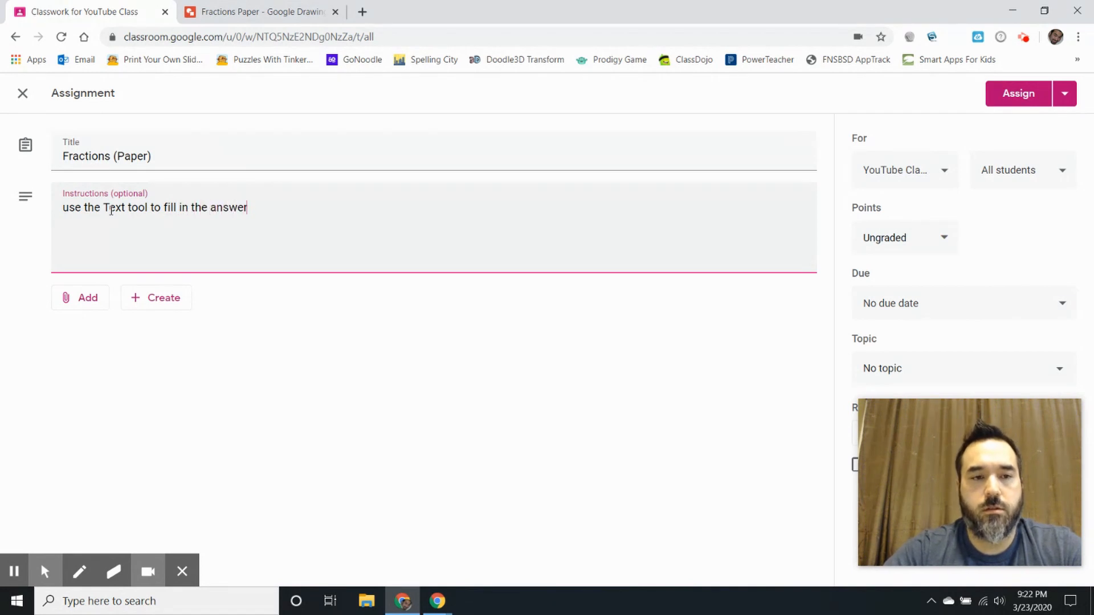
type("s.")
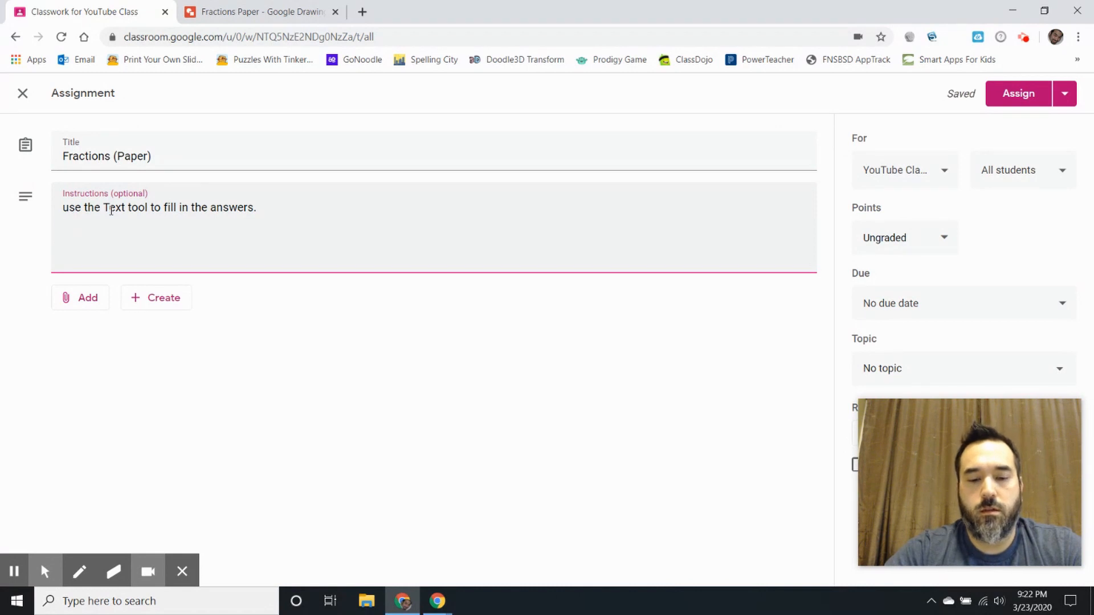
type("G")
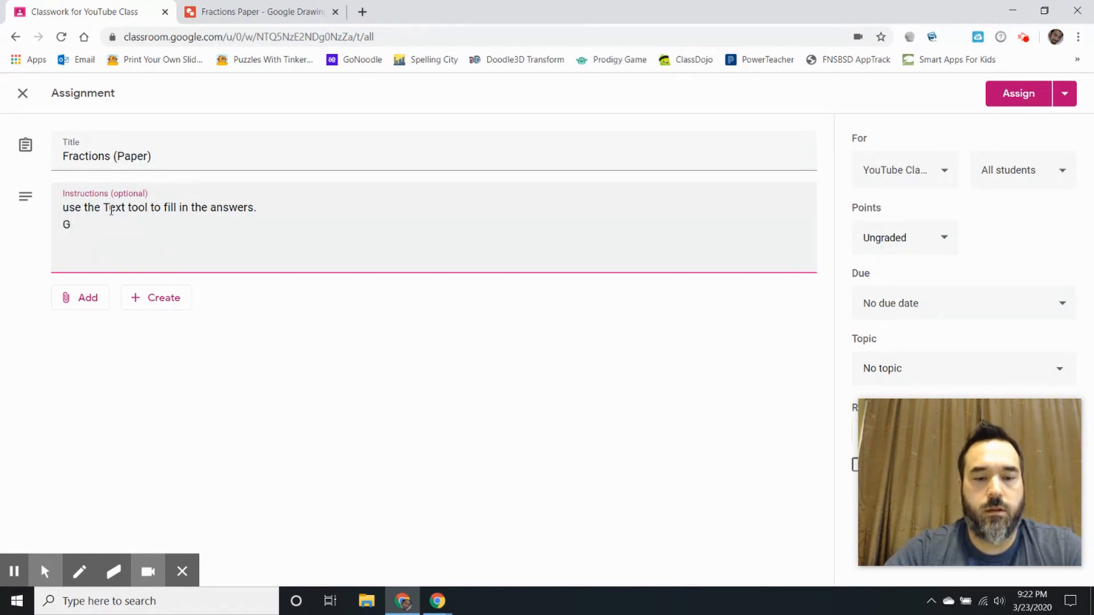
type("ive your")
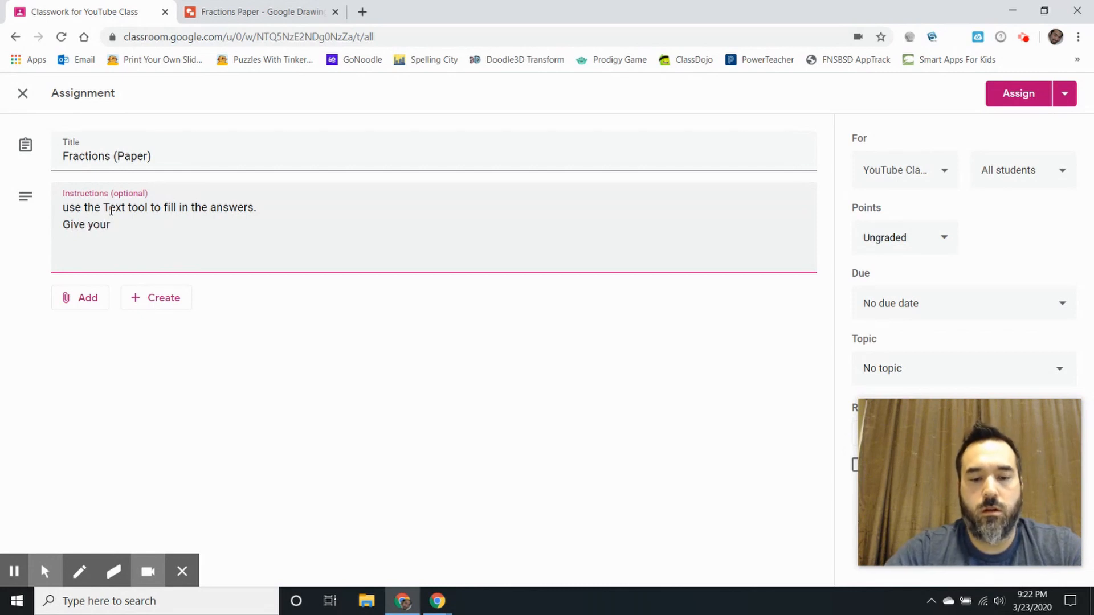
type("document at")
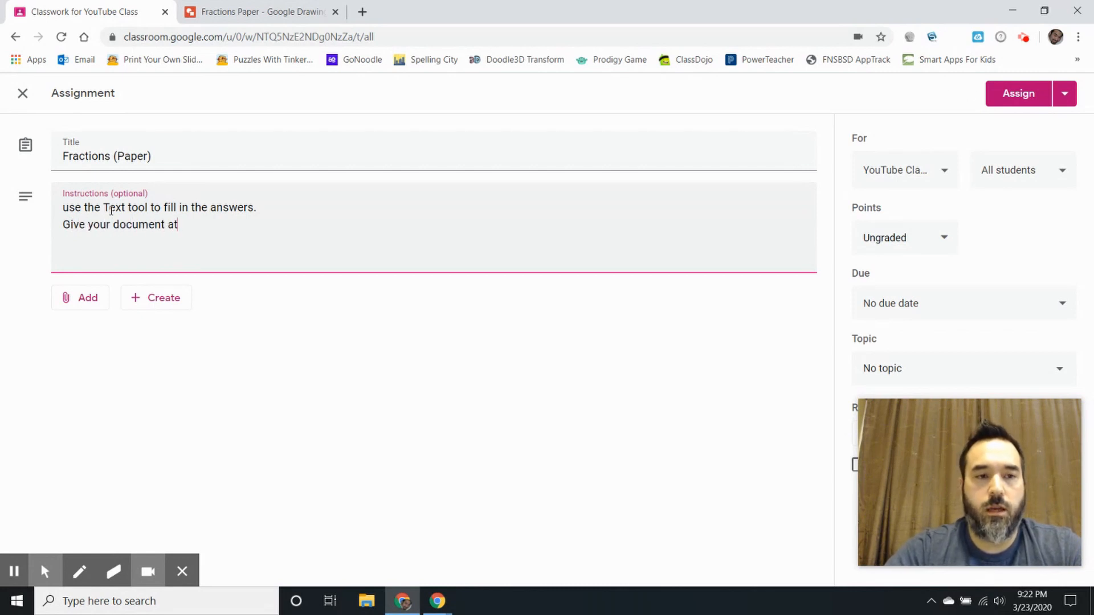
key("Backspace")
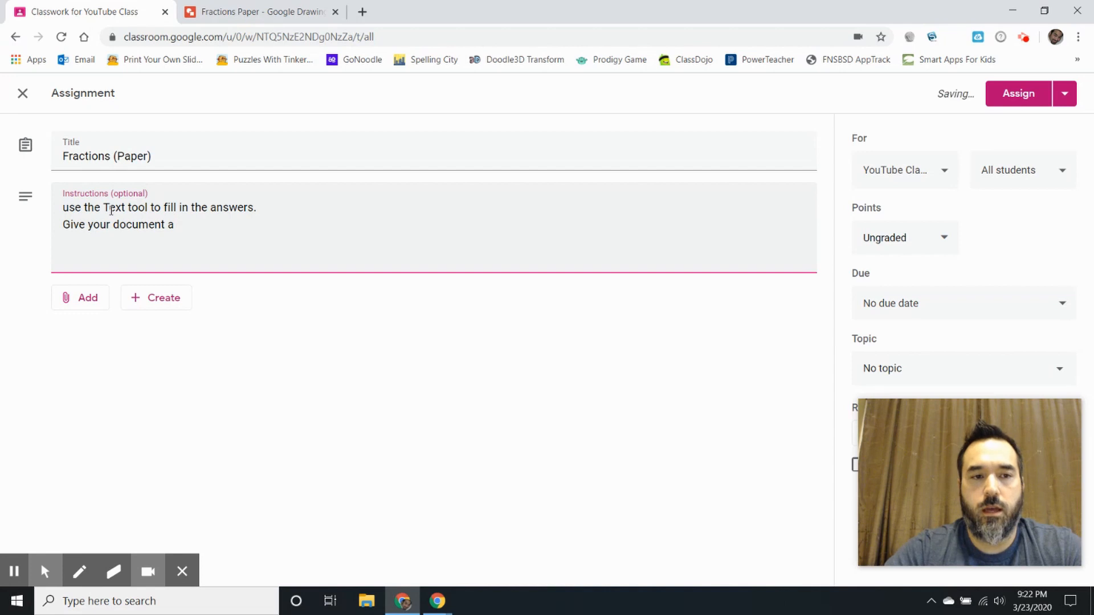
type("title.")
type("U")
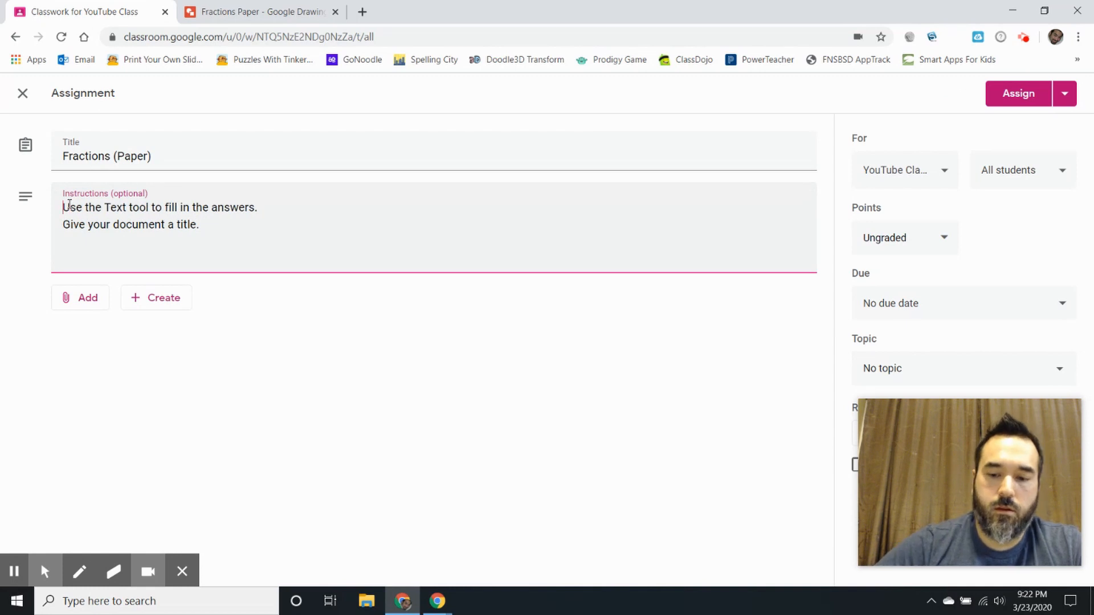
type("1.")
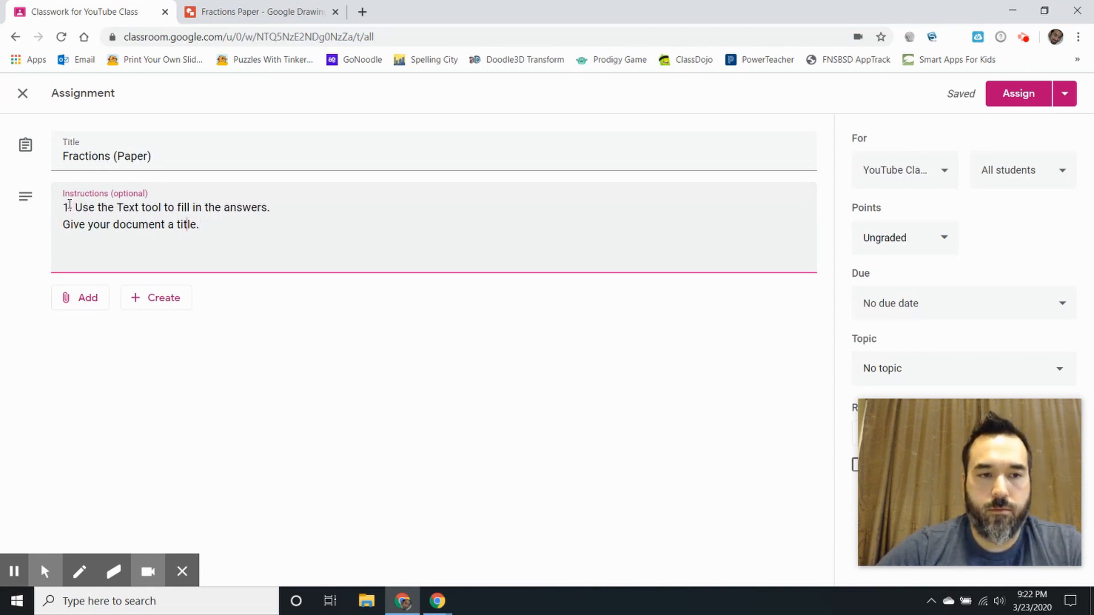
right_click(63, 224)
type("2. ")
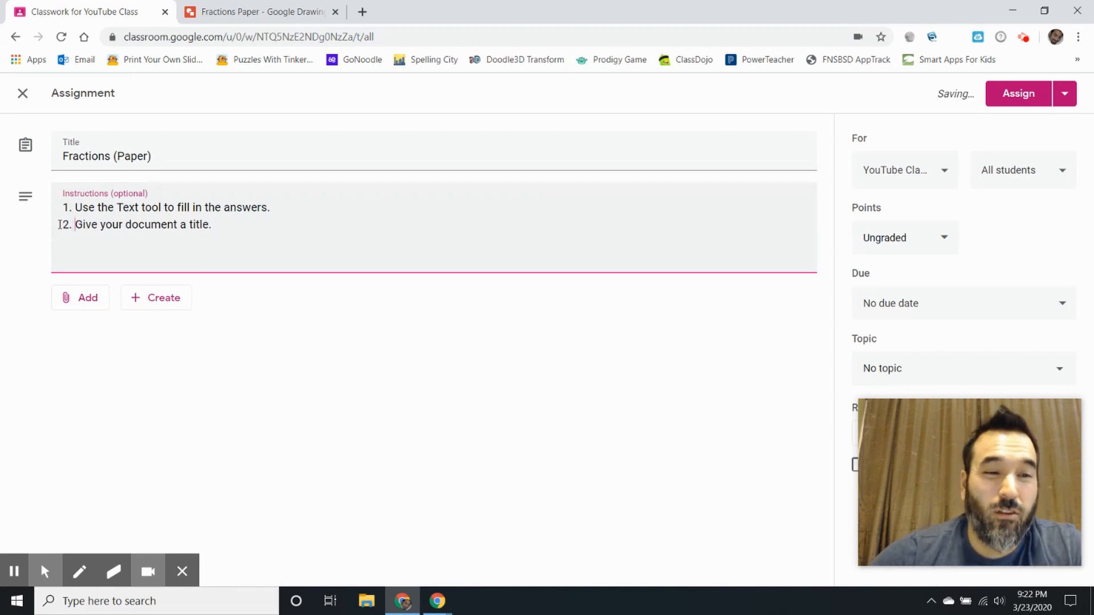
Attach the Fractions Paper drawing from Google Drive.
left_click(80, 298)
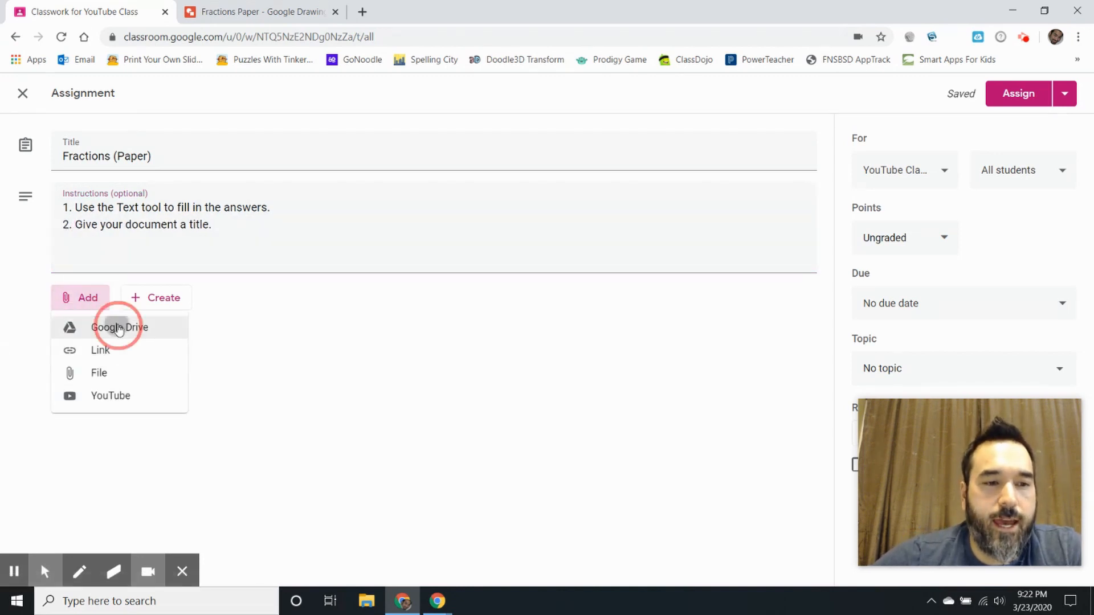
left_click(119, 327)
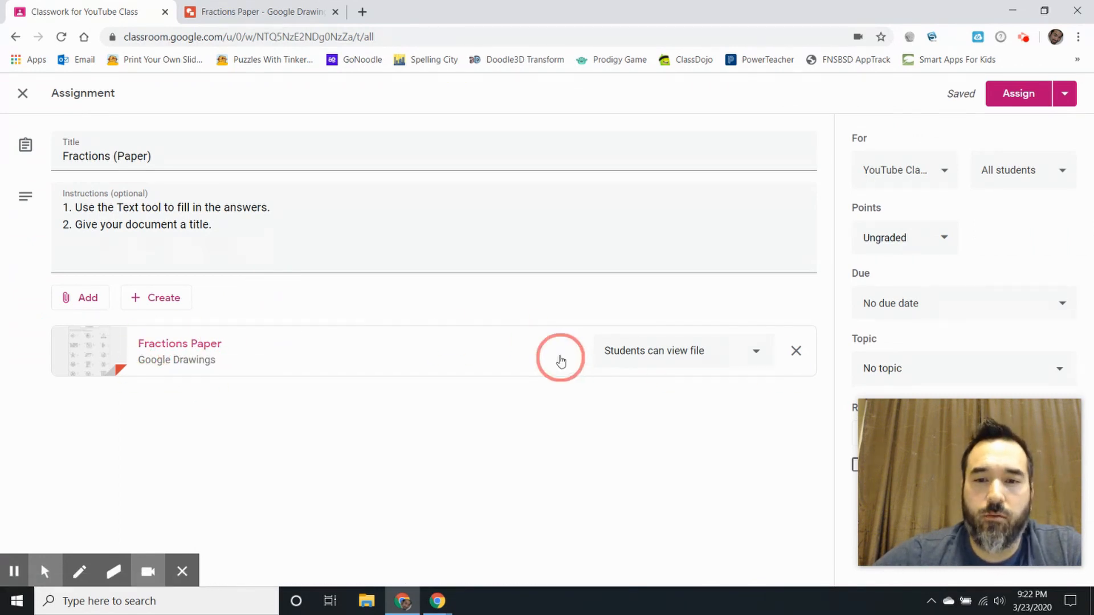
mouse_move(729, 379)
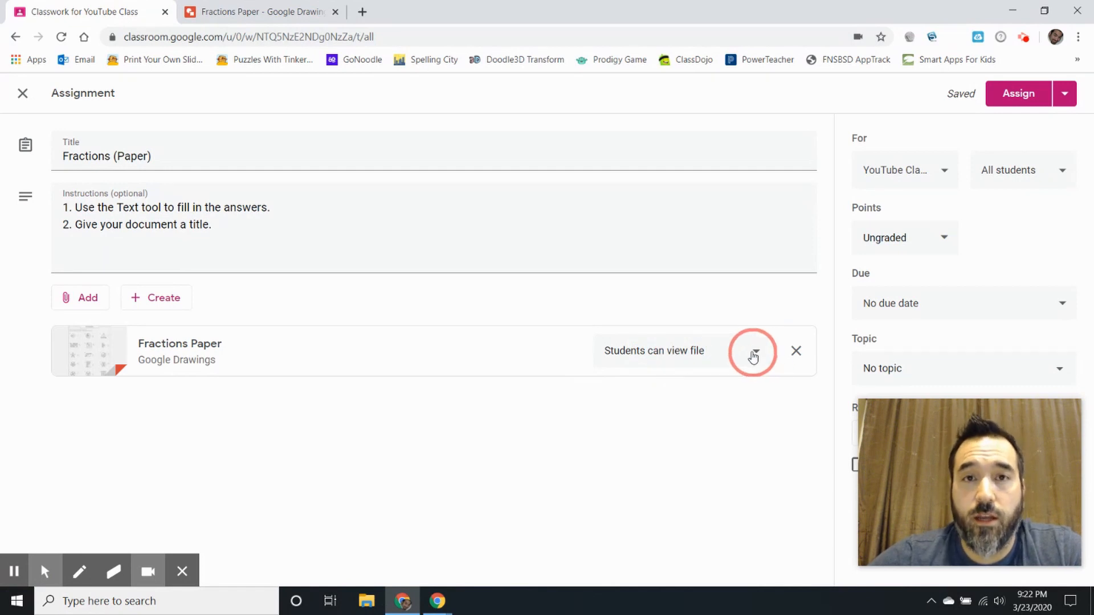
left_click(753, 353)
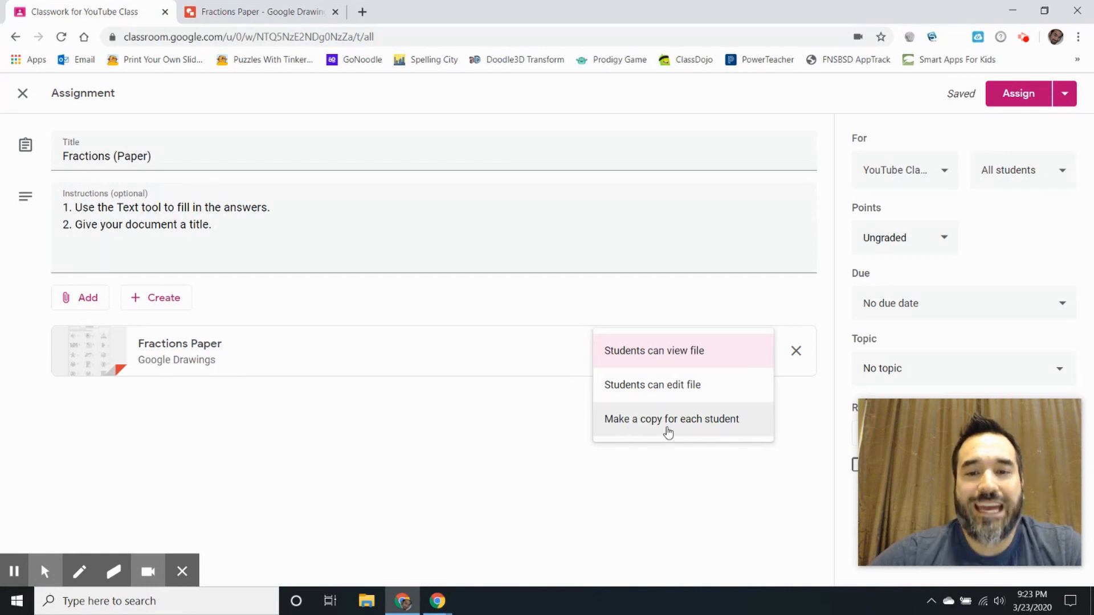
Set the attachment to make a copy for each student and create topic 'Paper Assigments'.
left_click(671, 418)
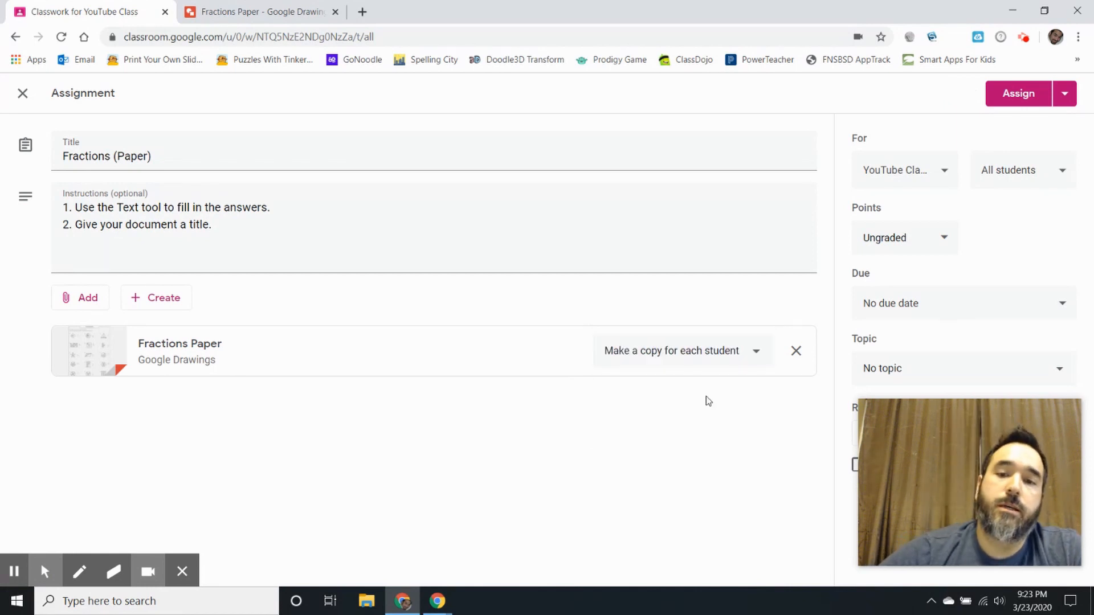
left_click(963, 368)
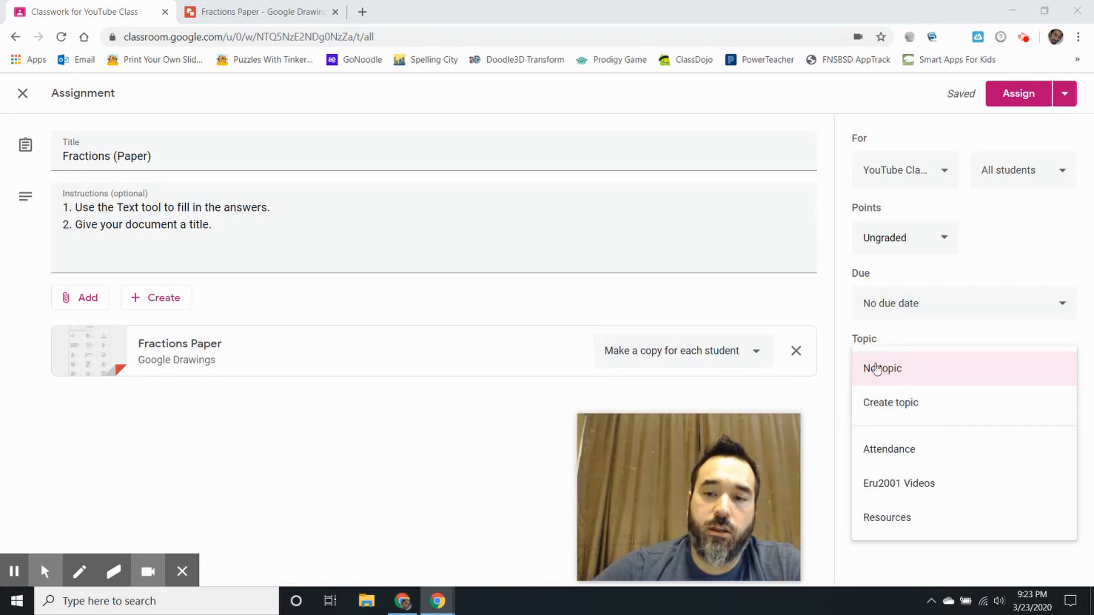
mouse_move(892, 409)
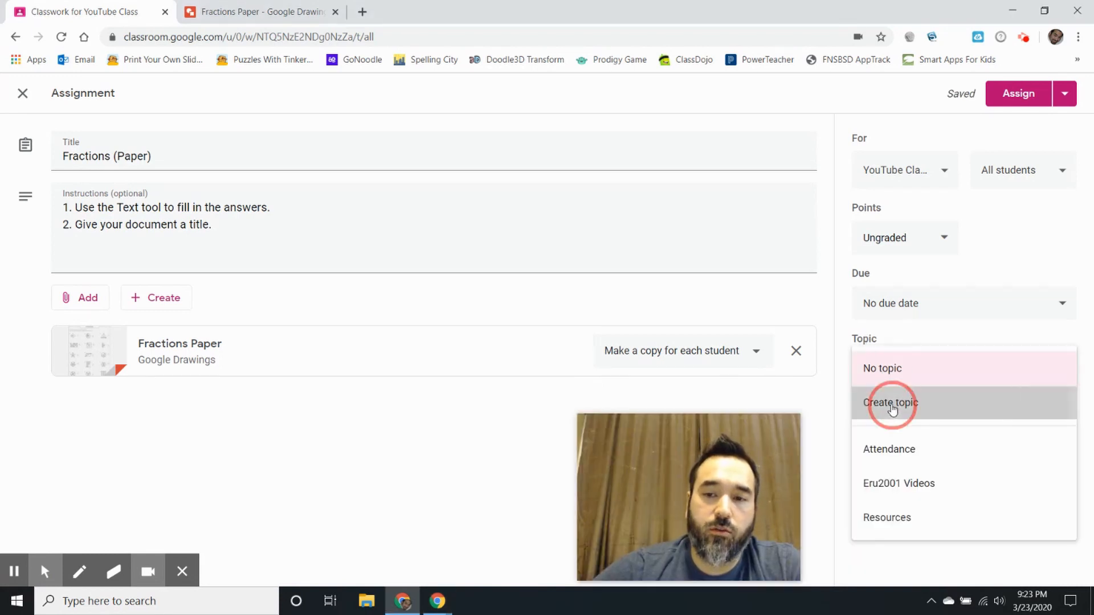
left_click(891, 402)
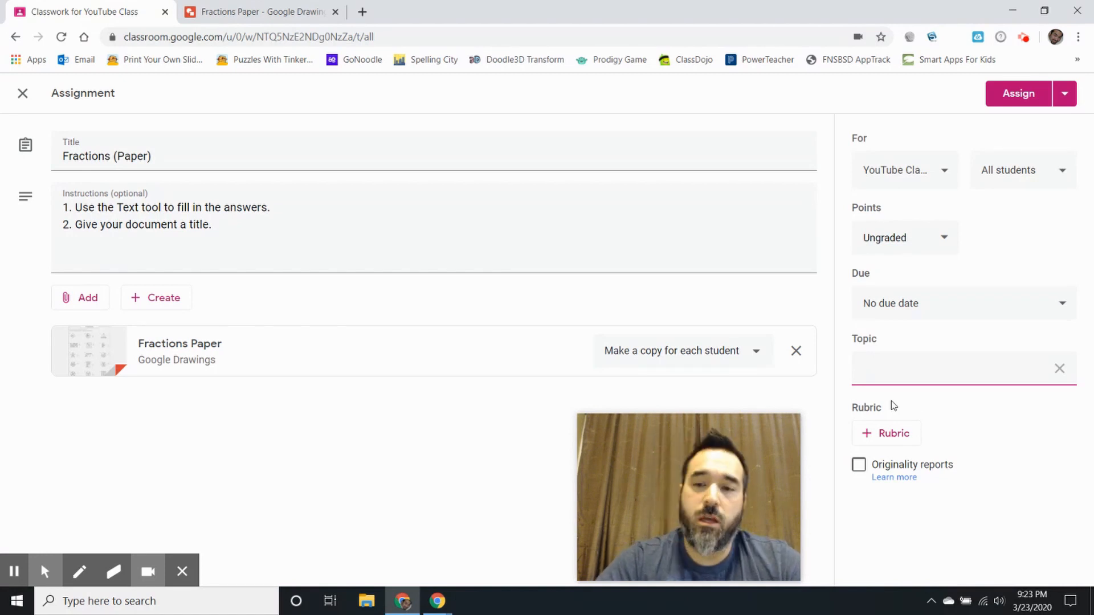
type("P")
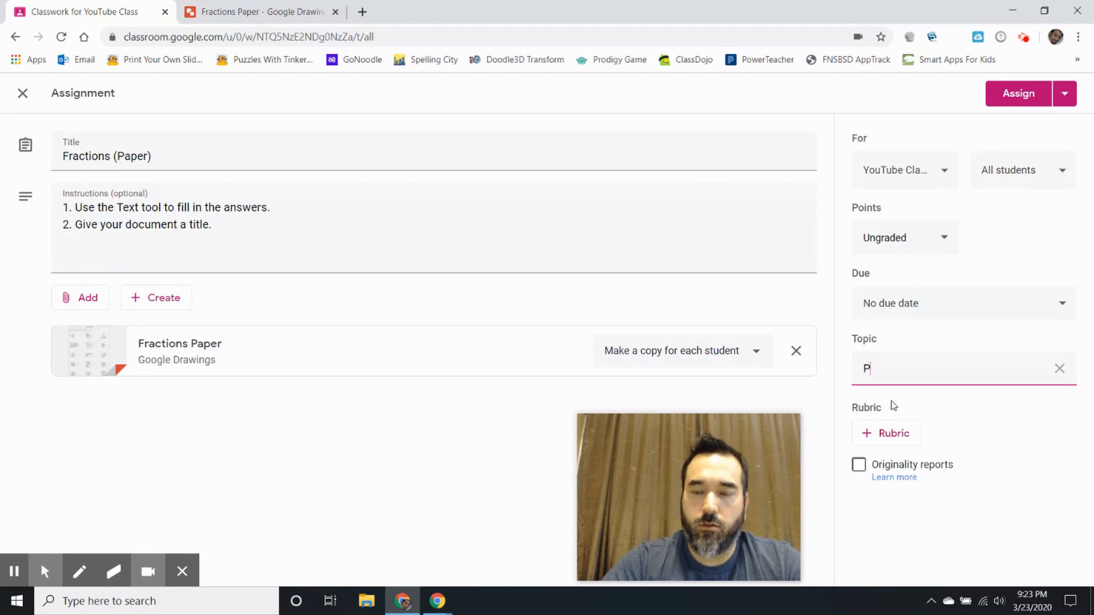
type("aper Assigments")
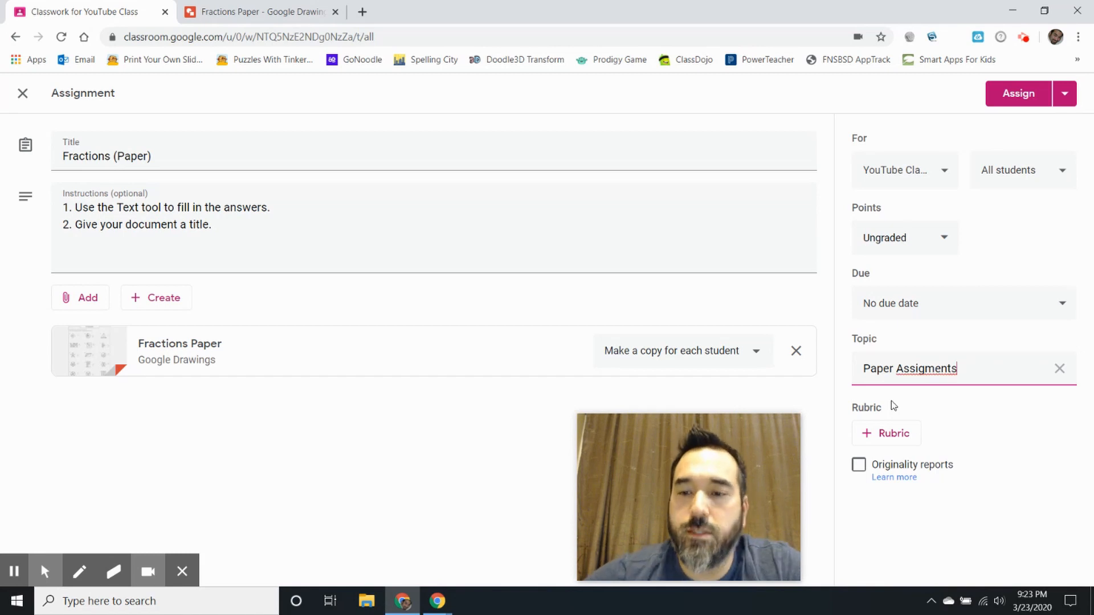
left_click(887, 433)
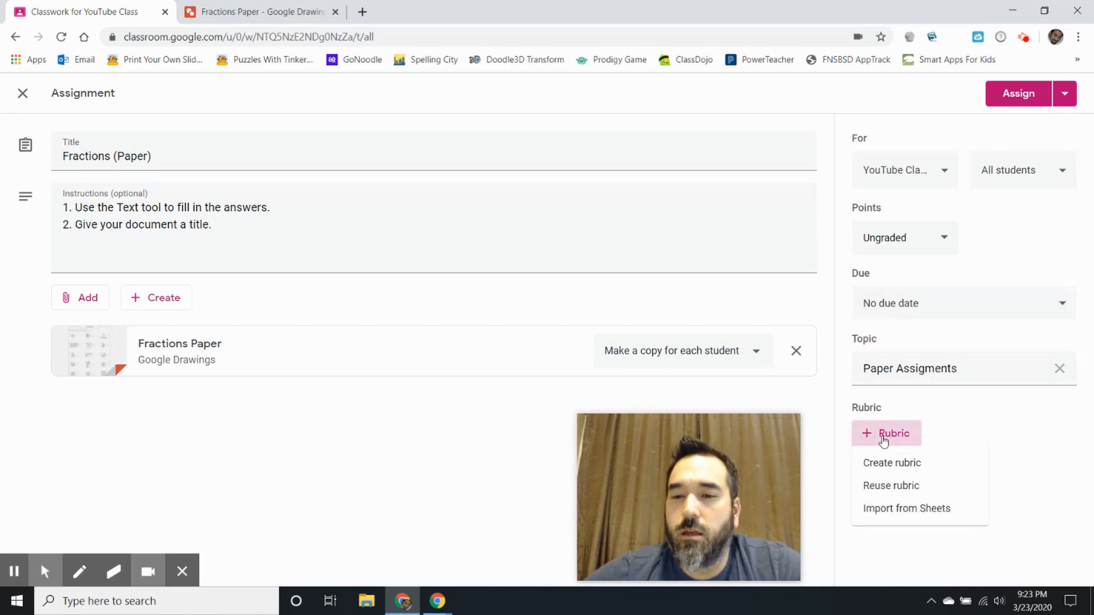
mouse_move(900, 486)
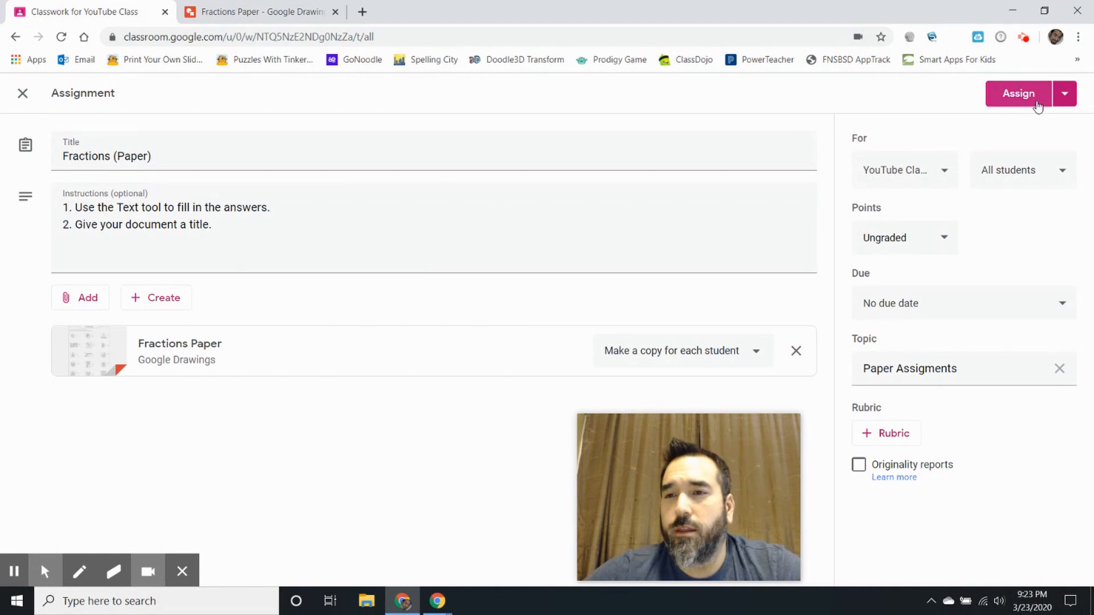
Assign the Fractions (Paper) assignment and view it on the Classwork page.
left_click(1018, 92)
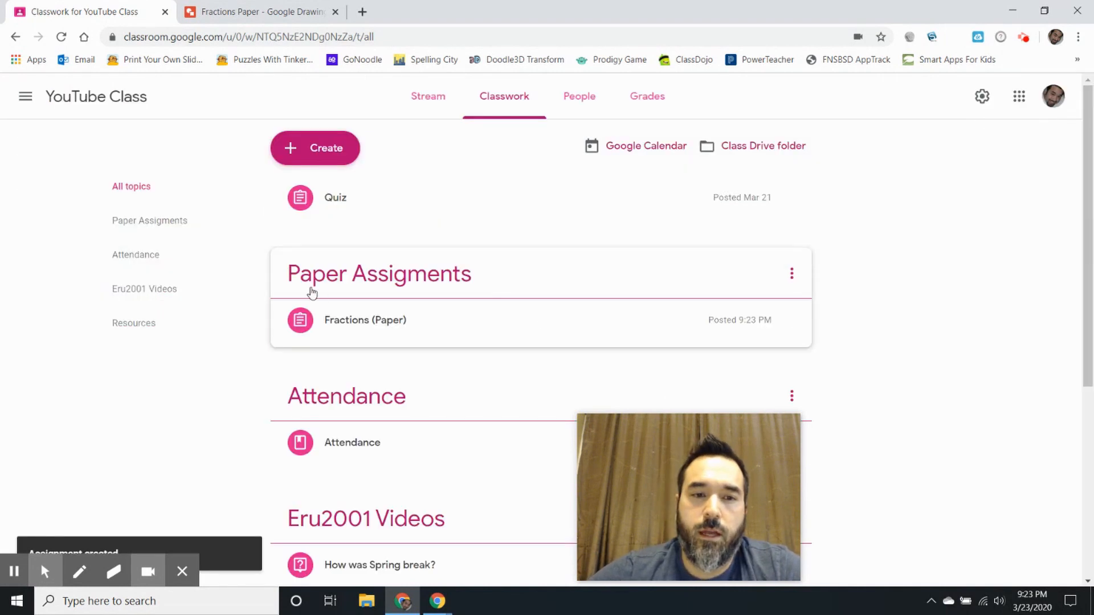
mouse_move(349, 328)
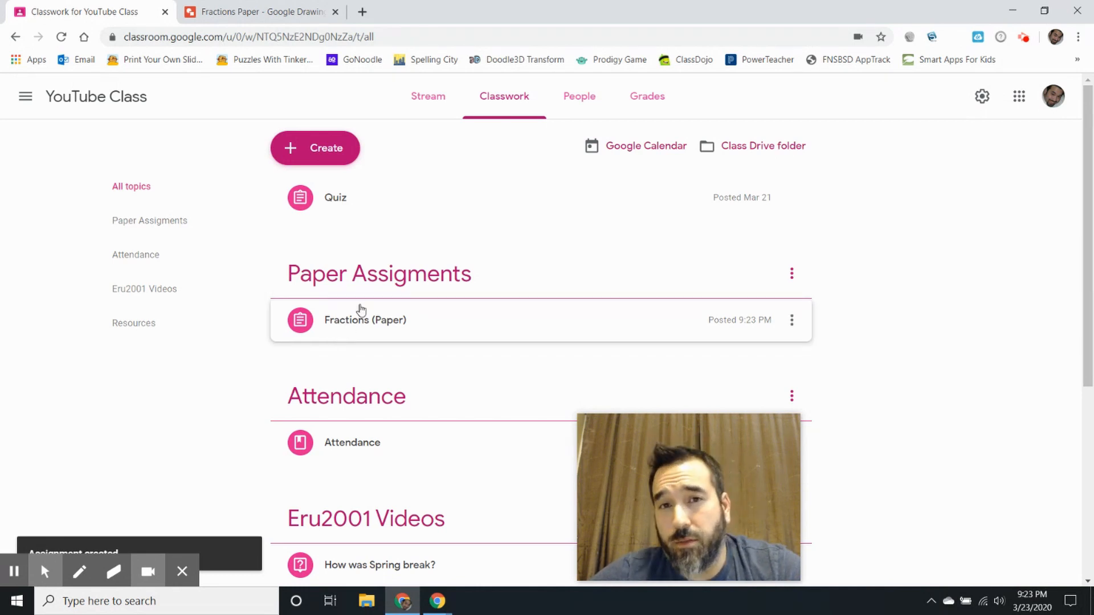
left_click(365, 319)
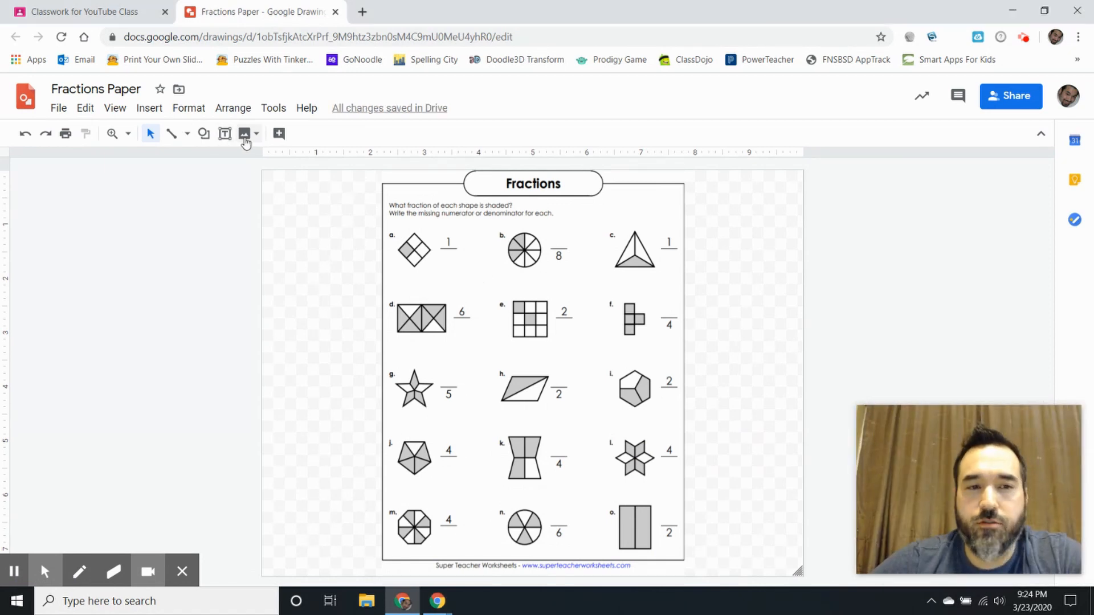
Type 4 as problem a's missing denominator and place a text box for problem b.
left_click(225, 133)
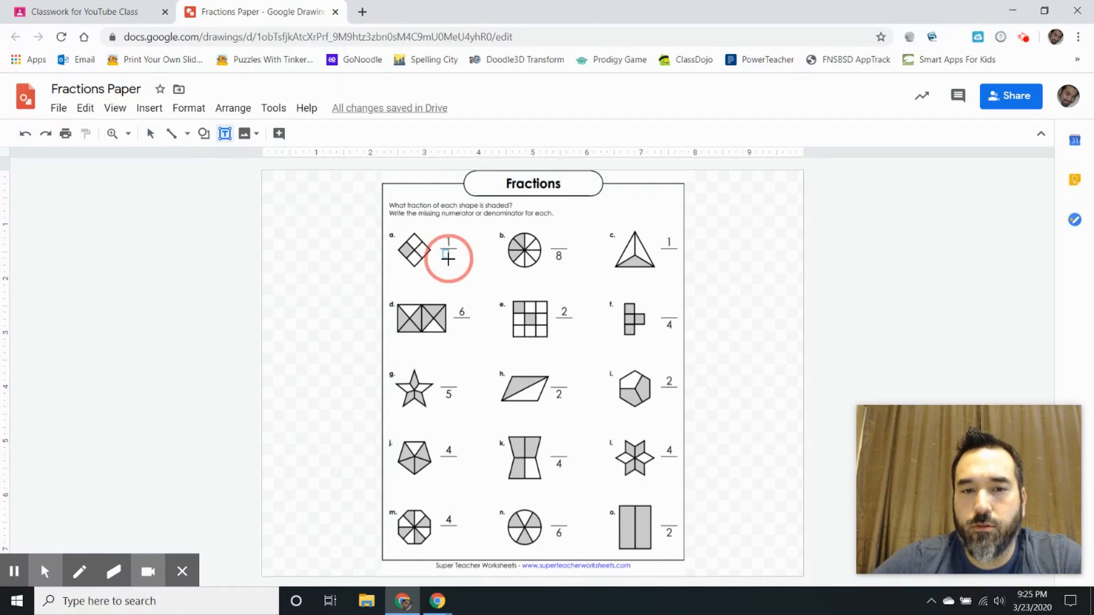
left_click(450, 259)
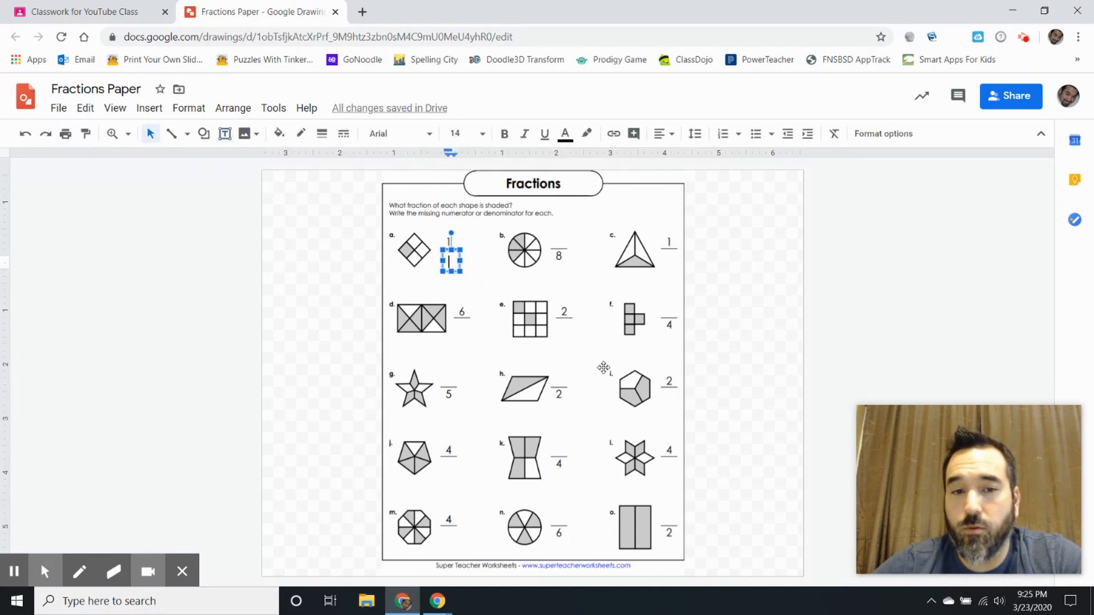
type("4")
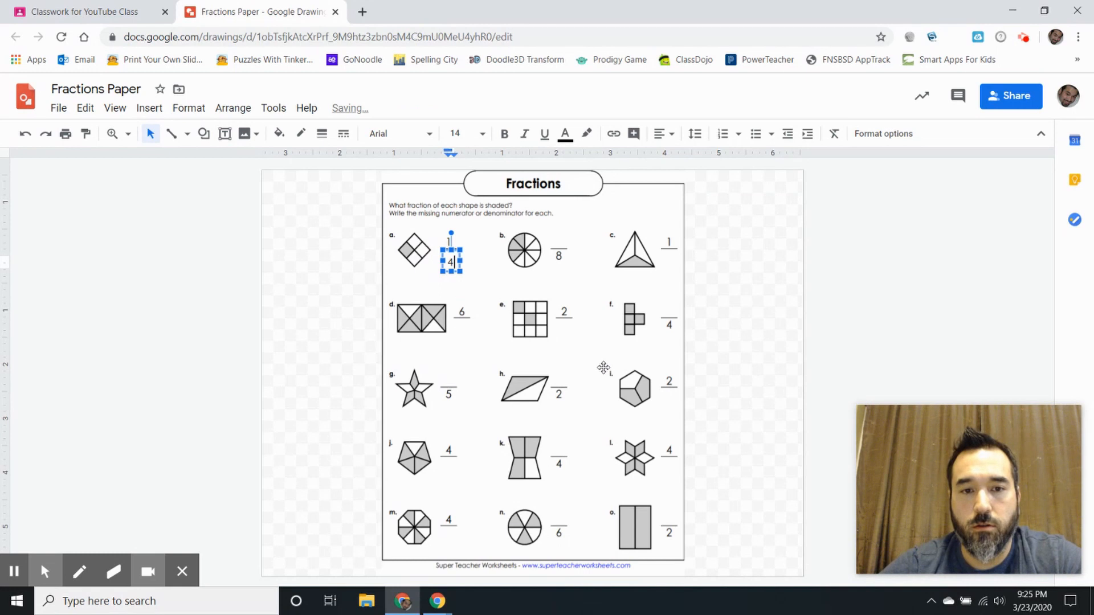
left_click(561, 351)
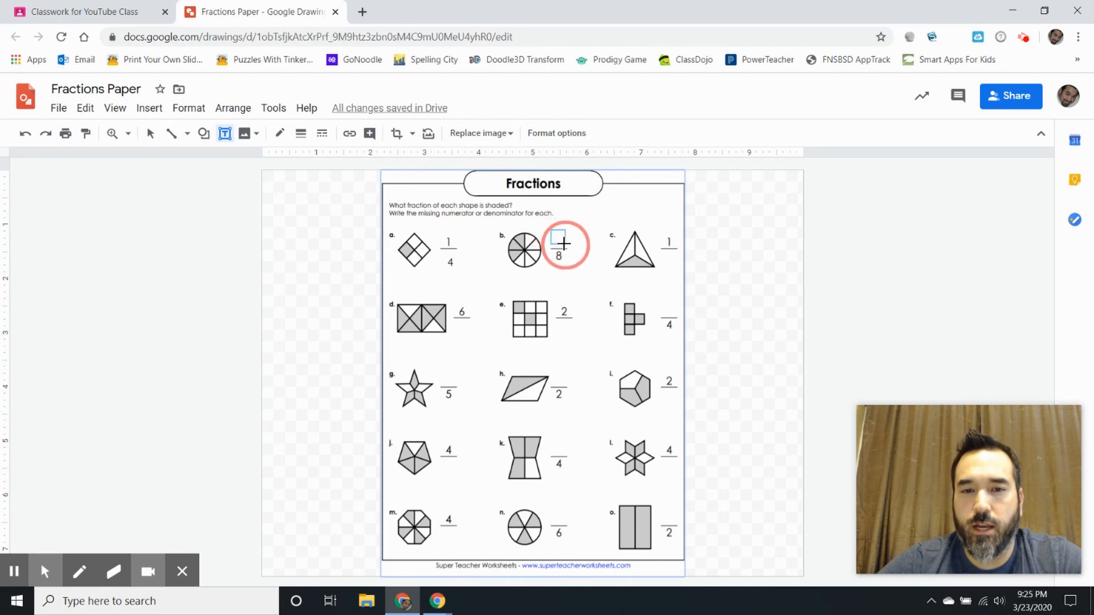
left_click(558, 243)
type("3")
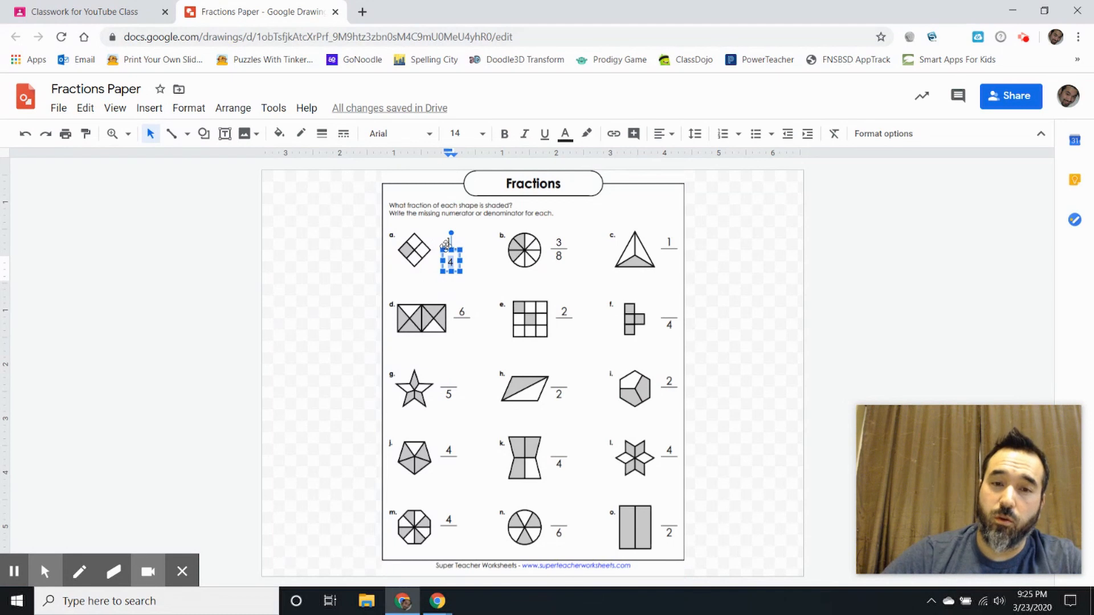
Select problem a's typed 4 and set its text colour to green.
left_click(567, 133)
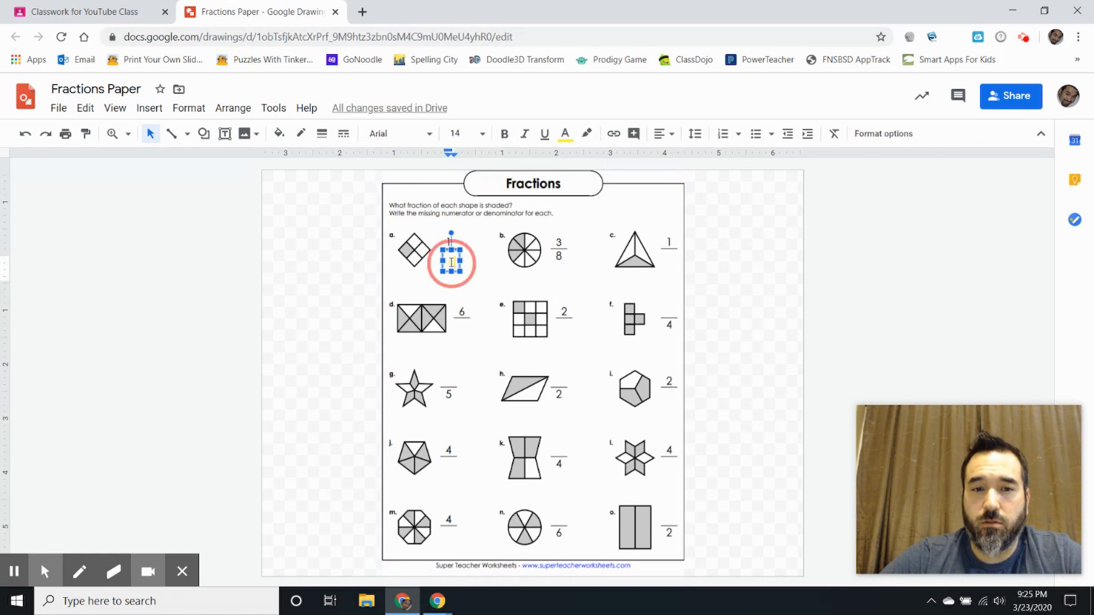
left_click(566, 133)
type("4")
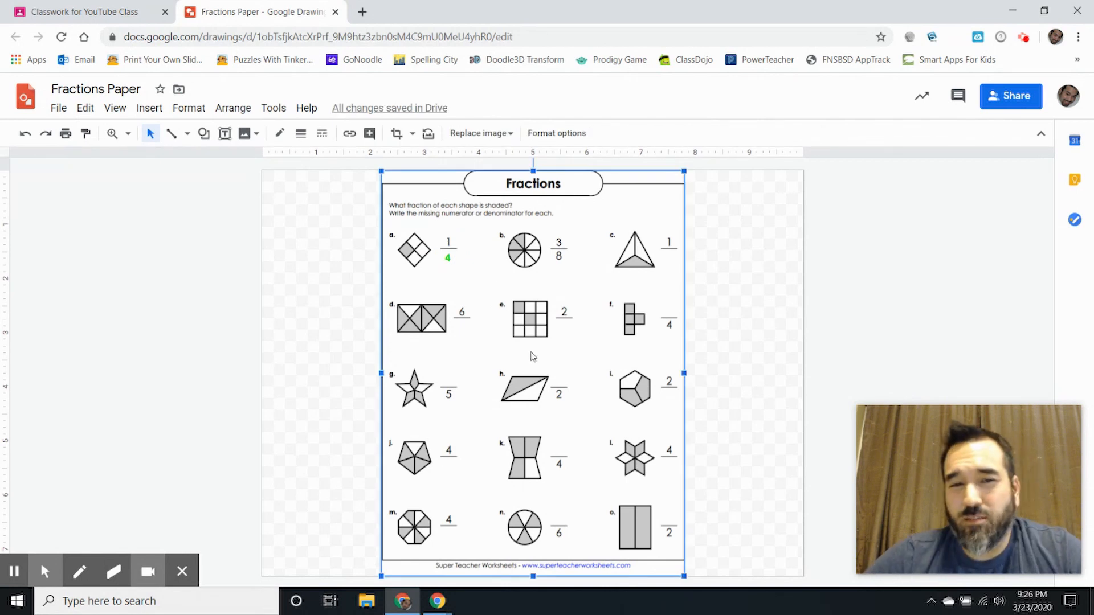
mouse_move(511, 344)
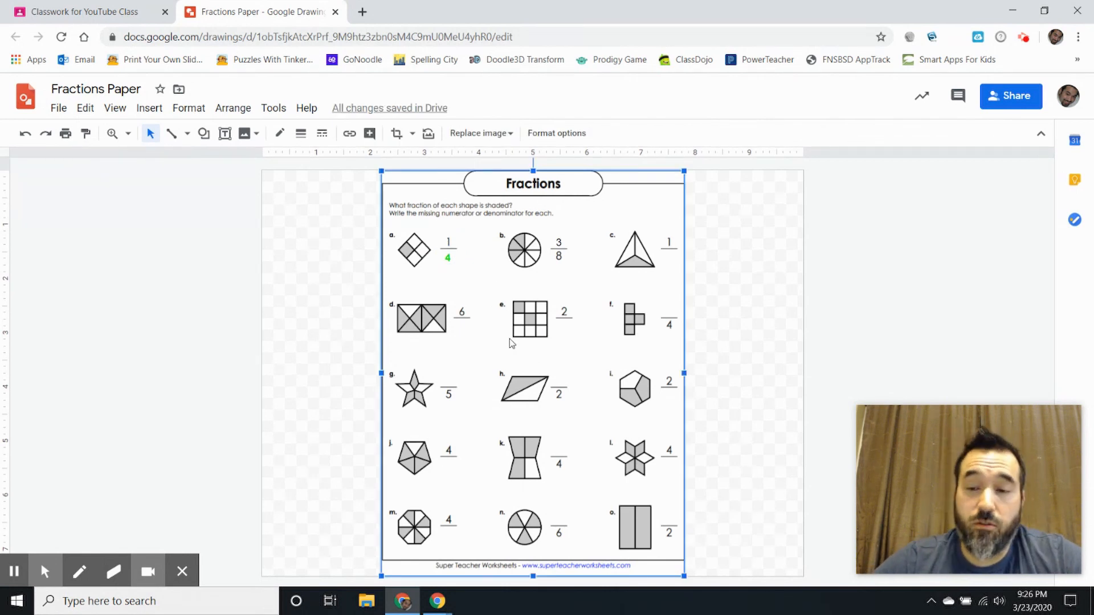